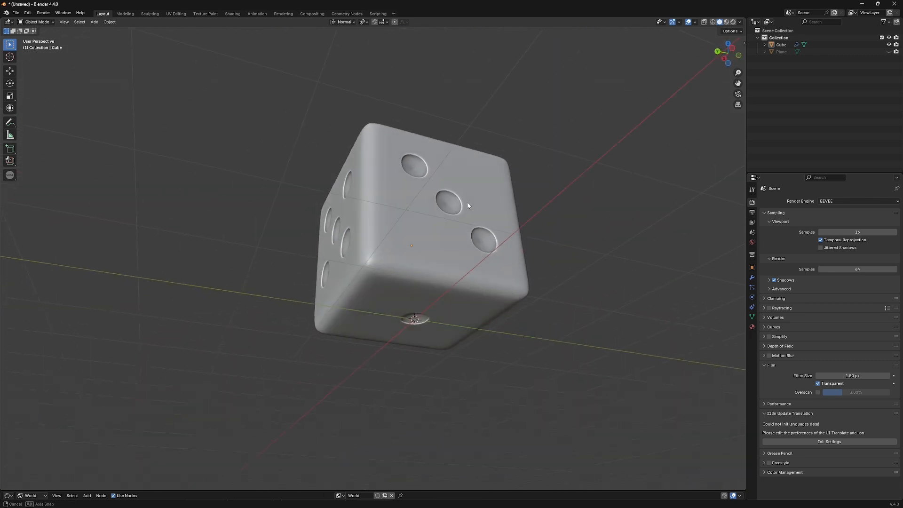
- Preview the finished dice, then add a new default cube to the emptied scene
drag(466, 206, 398, 265)
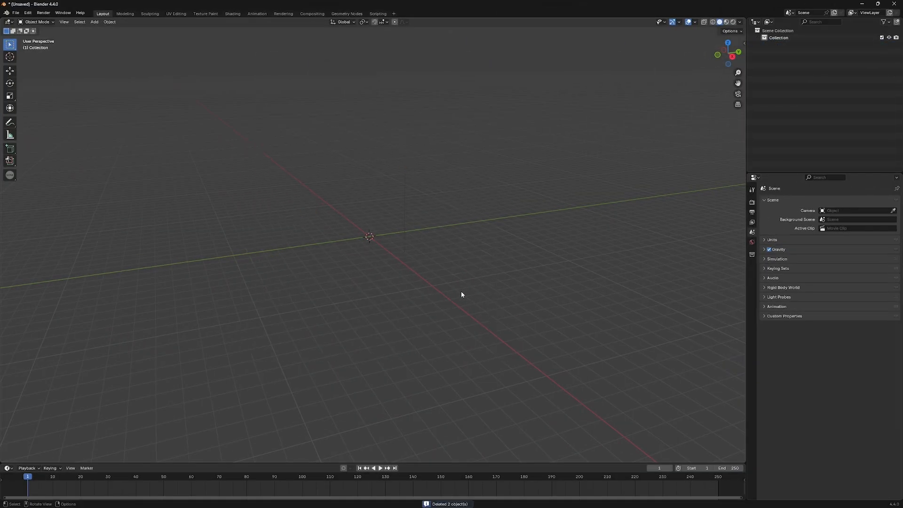
click(95, 22)
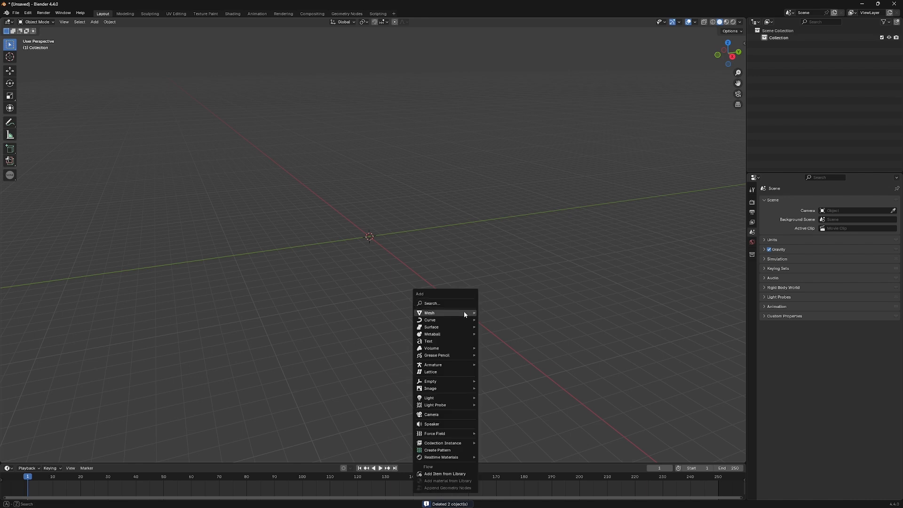
click(429, 313)
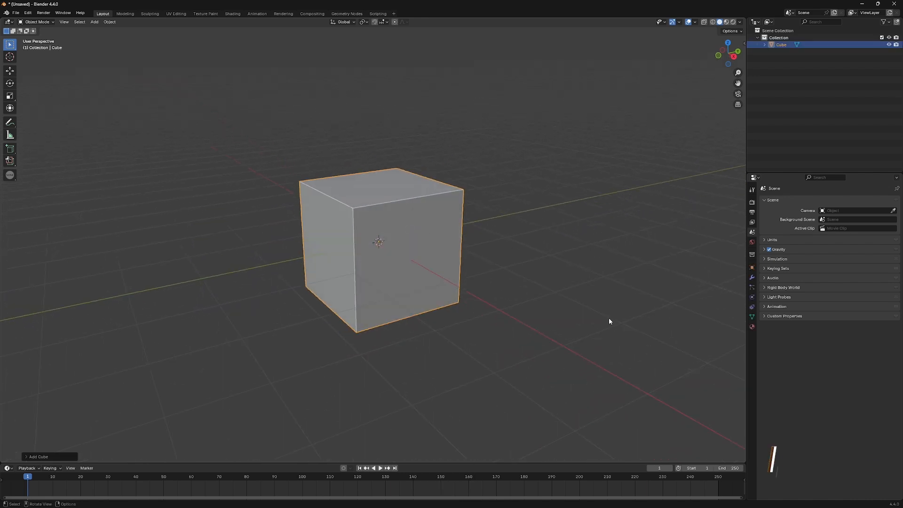
- Subdivide the cube into a 4-cut grid and bevel its edges into rounded corners
key(Tab)
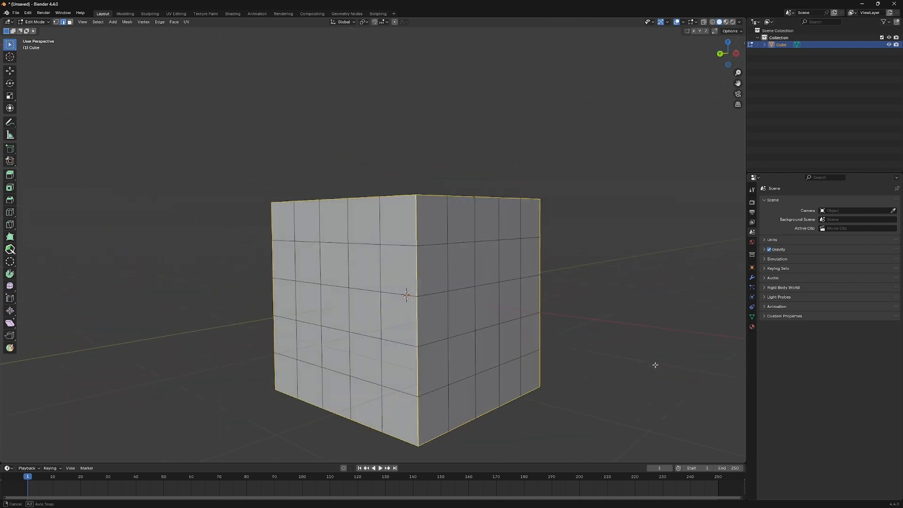
drag(403, 296, 427, 310)
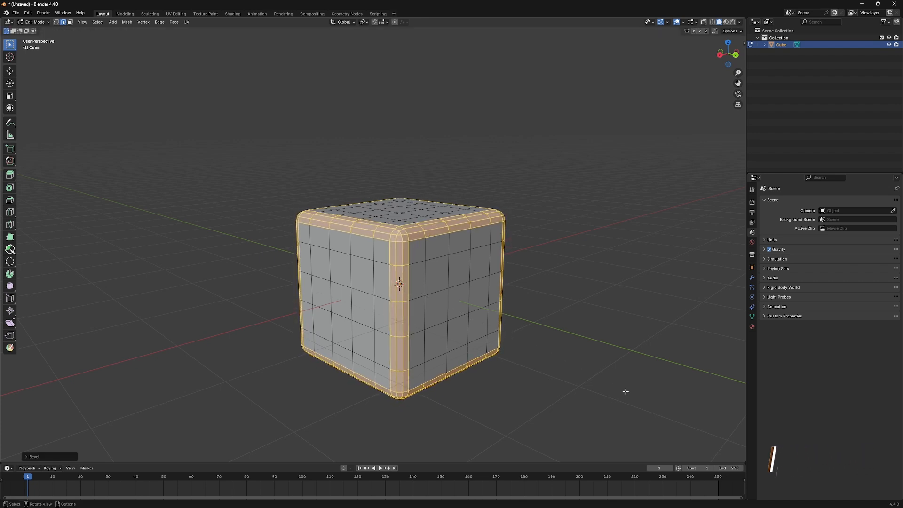
click(34, 456)
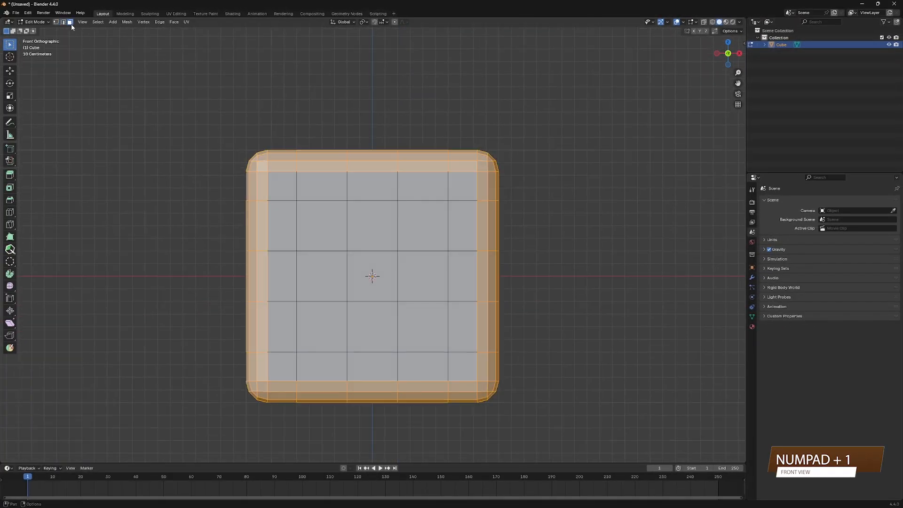
- Select the pip squares on the front two-pip face, the left side and the top face
click(321, 223)
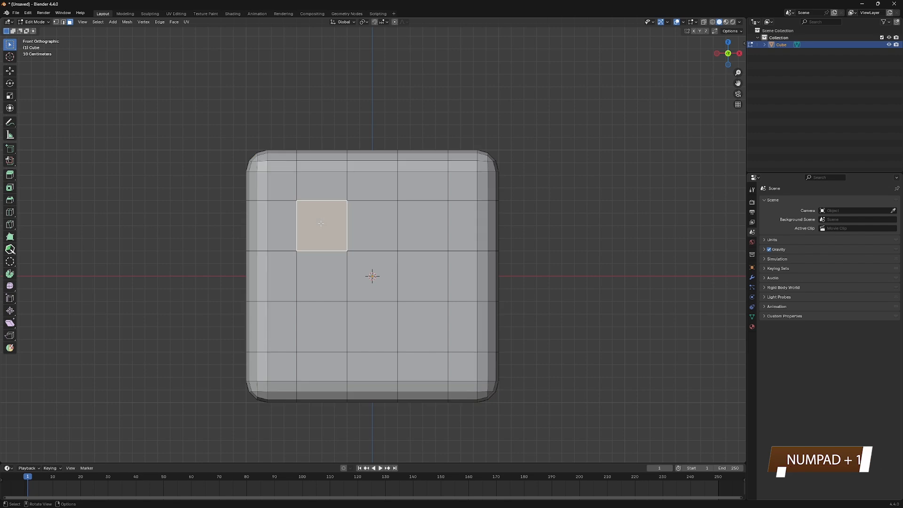
click(422, 327)
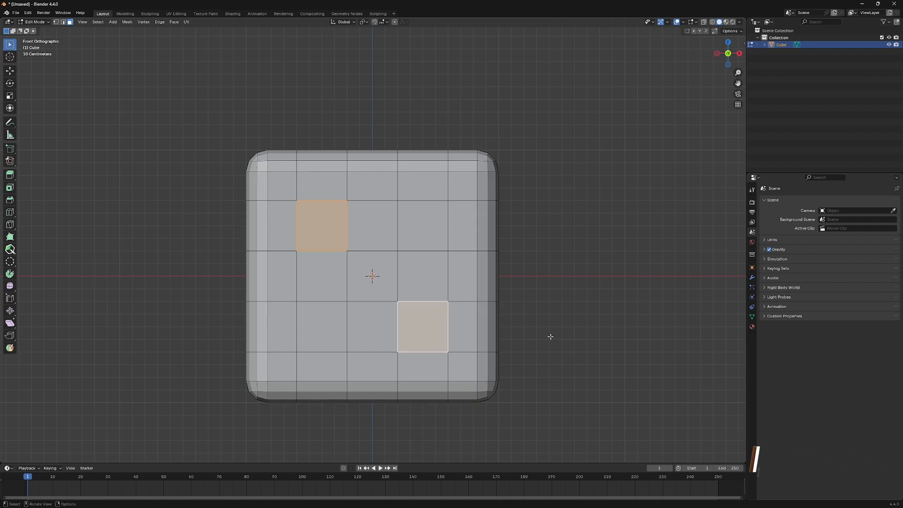
key(ctrl+KP_1)
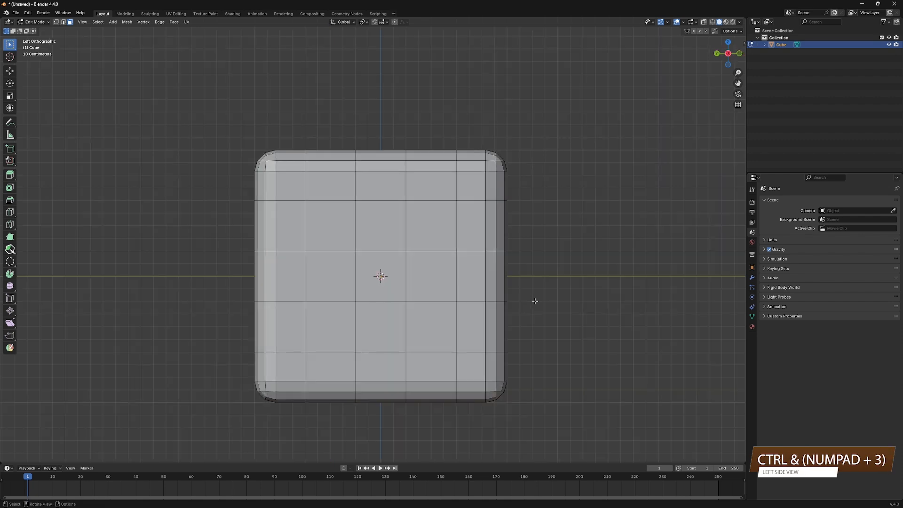
click(330, 226)
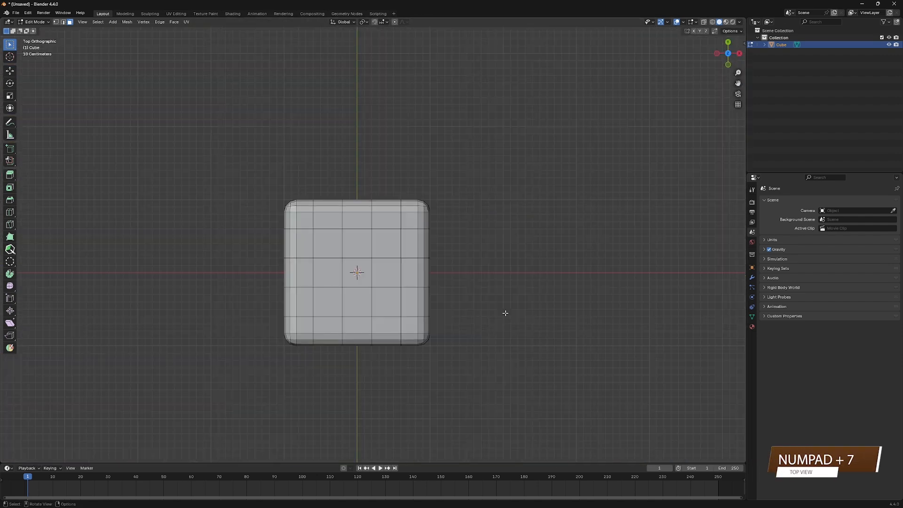
click(326, 244)
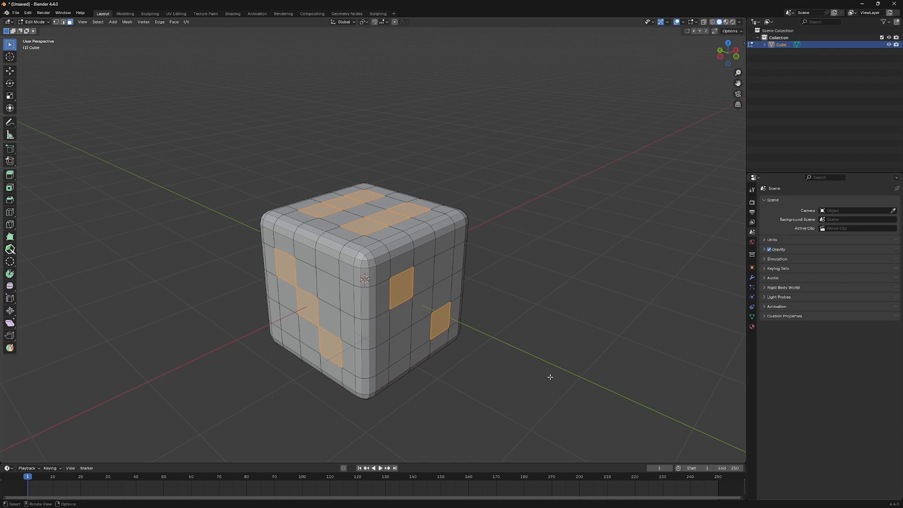
- Inset the pip squares individually and extrude them inward along their normals
key(i)
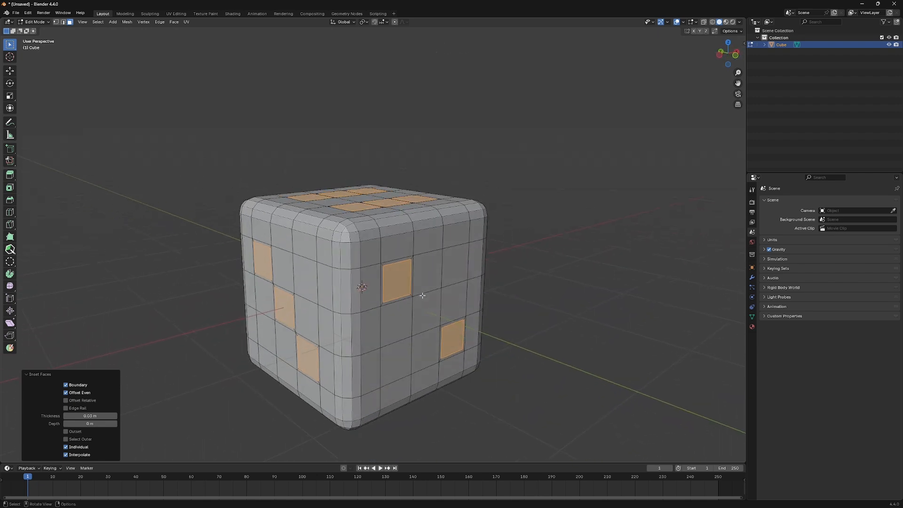
key(alt+e)
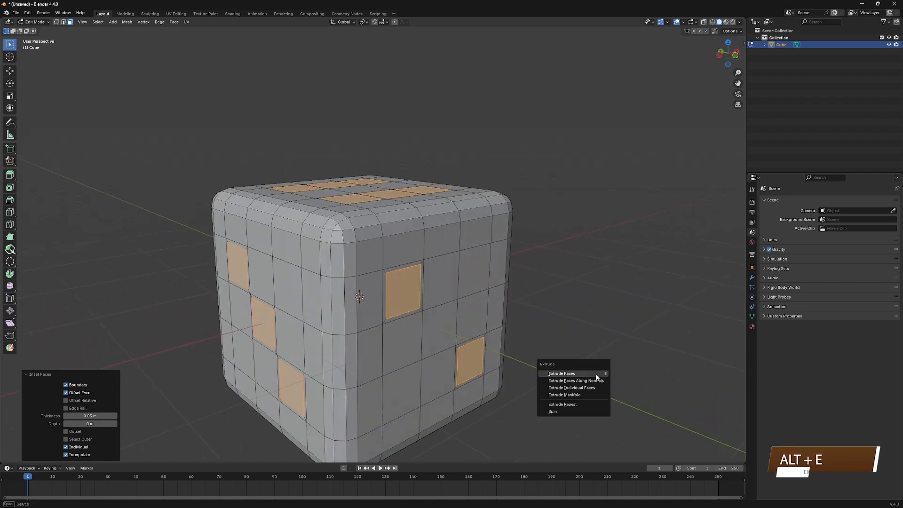
click(574, 380)
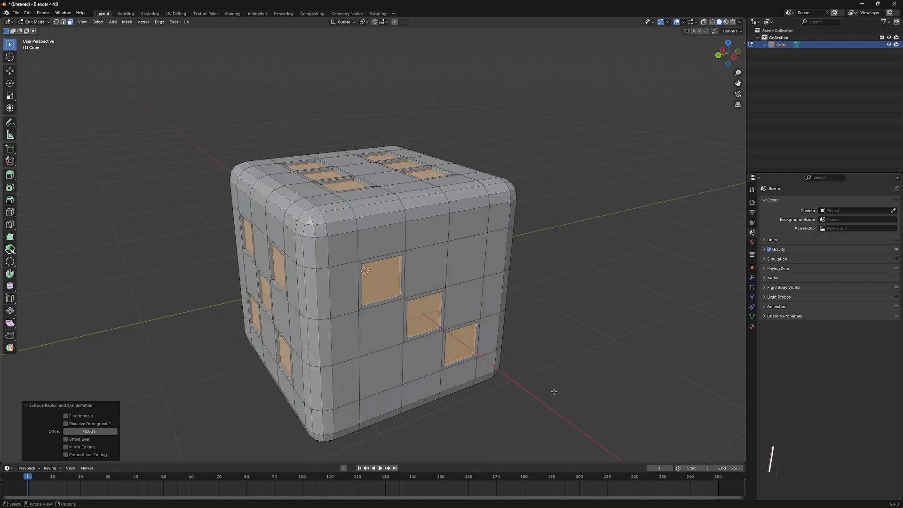
- Shade the die smooth with a level-3 Subdivision Surface modifier and inset the pit floors again
key(Tab)
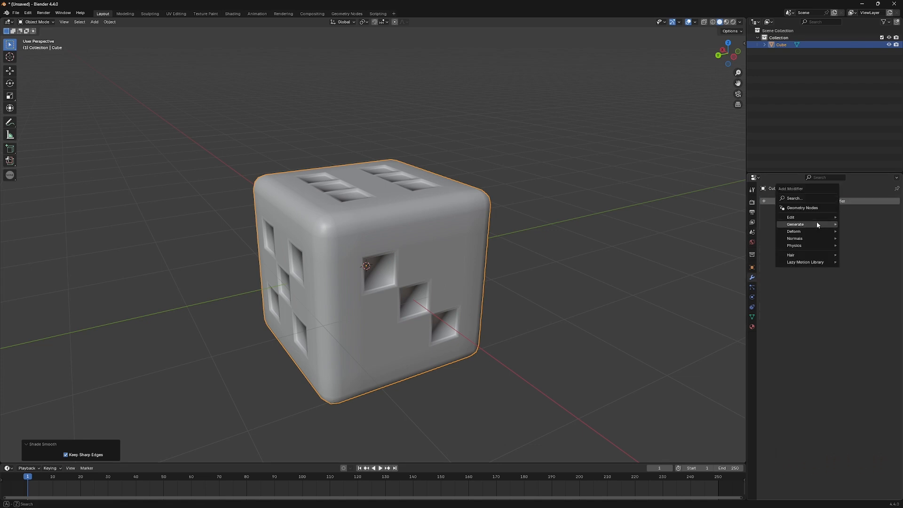
click(800, 224)
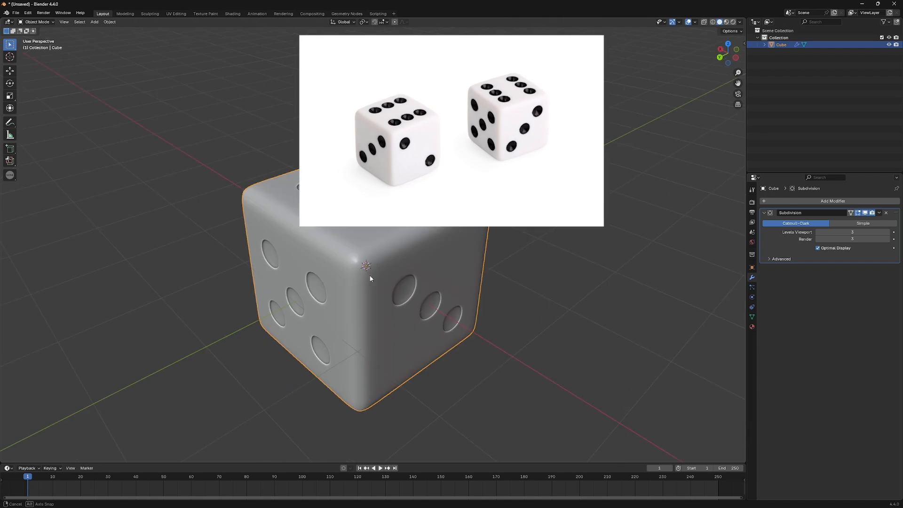
key(Tab)
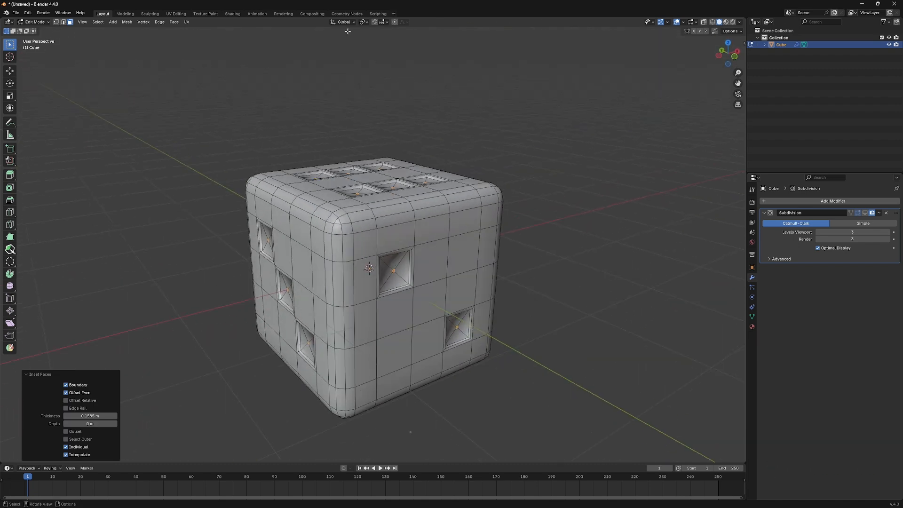
- Set Normal orientation and Individual Origins pivot so each pit sinks around its own centre
click(343, 22)
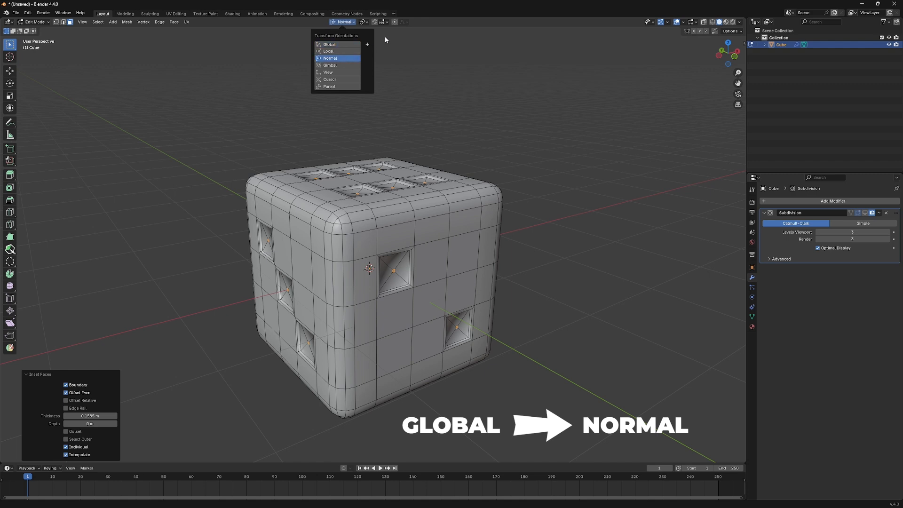
click(359, 22)
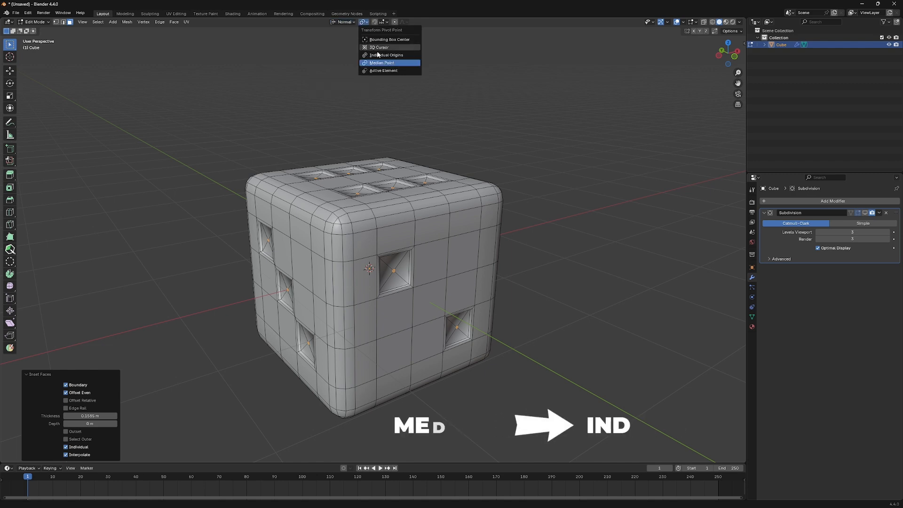
click(385, 54)
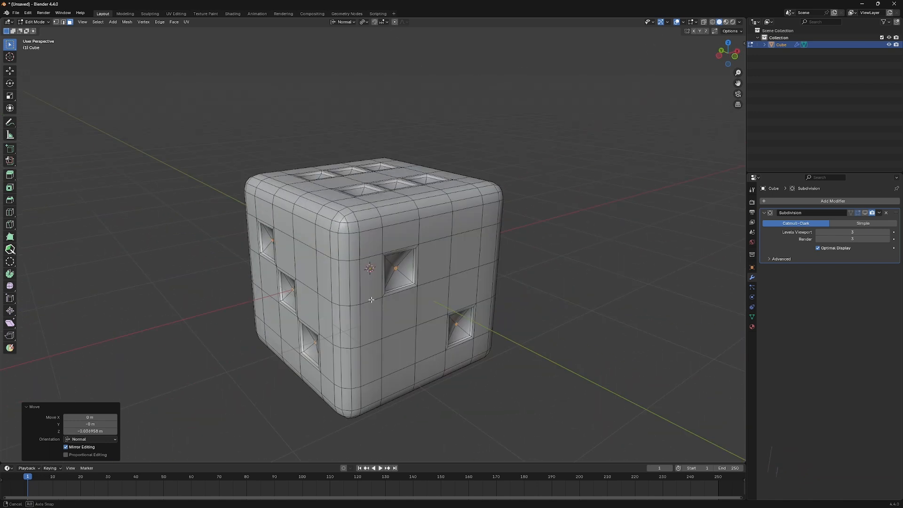
key(Tab)
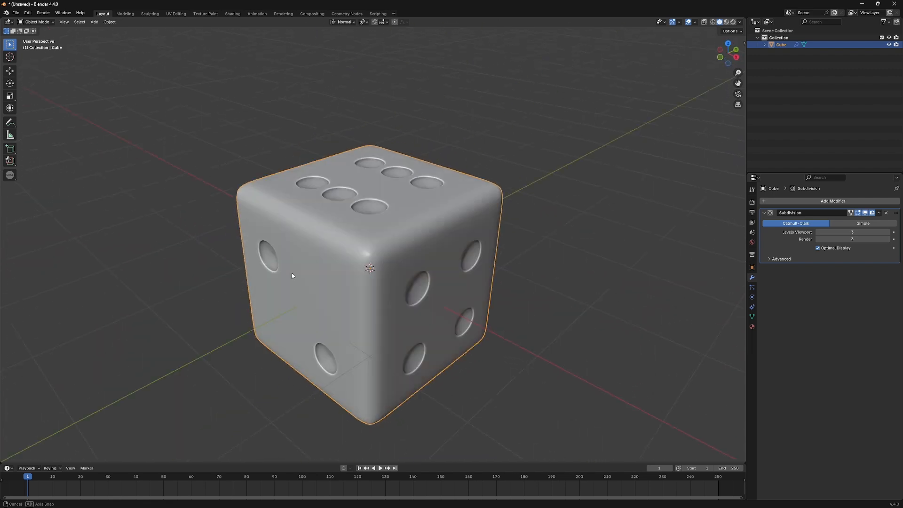
- Orbit the view around the dice to check the recessed pips
drag(291, 275, 311, 285)
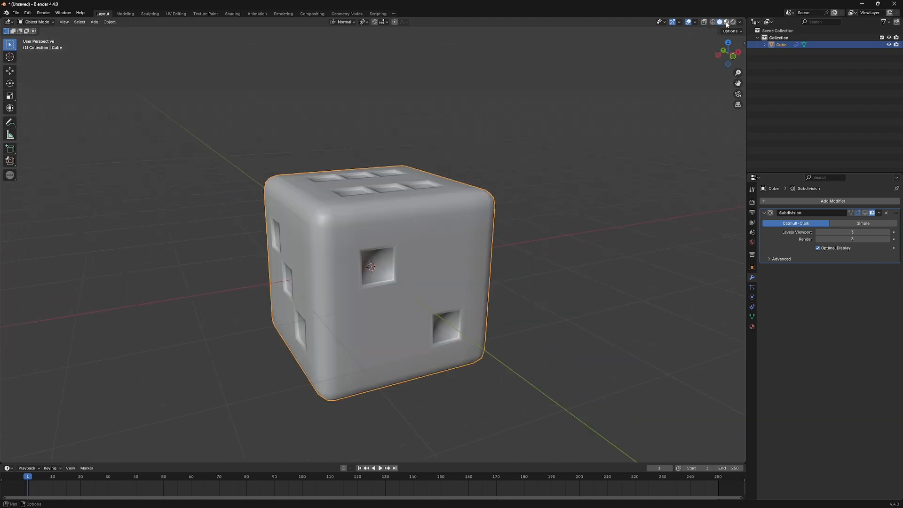
- Create a white_body material for the dice with roughness 0.35
click(725, 22)
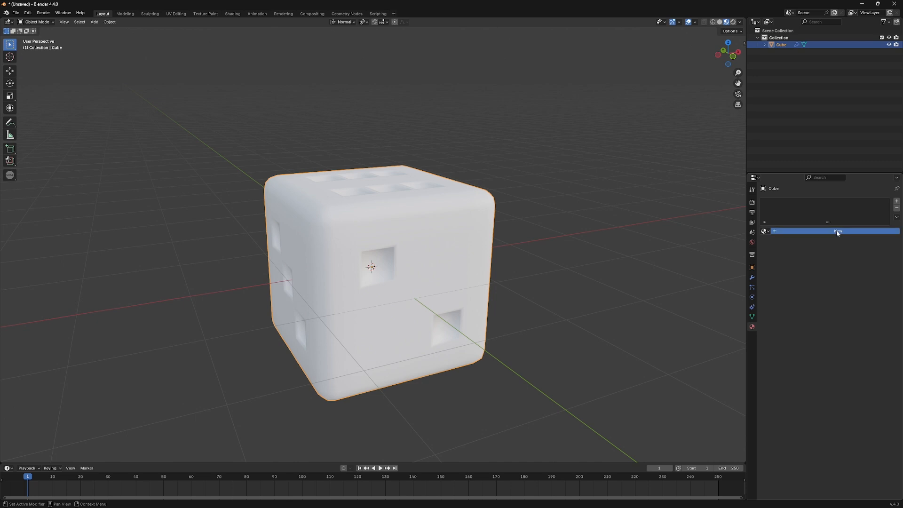
mouse_move(792, 272)
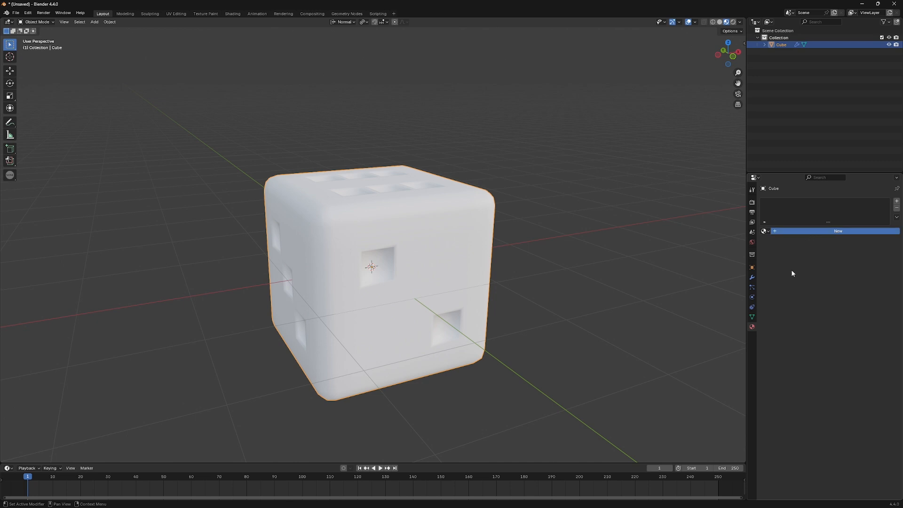
click(837, 231)
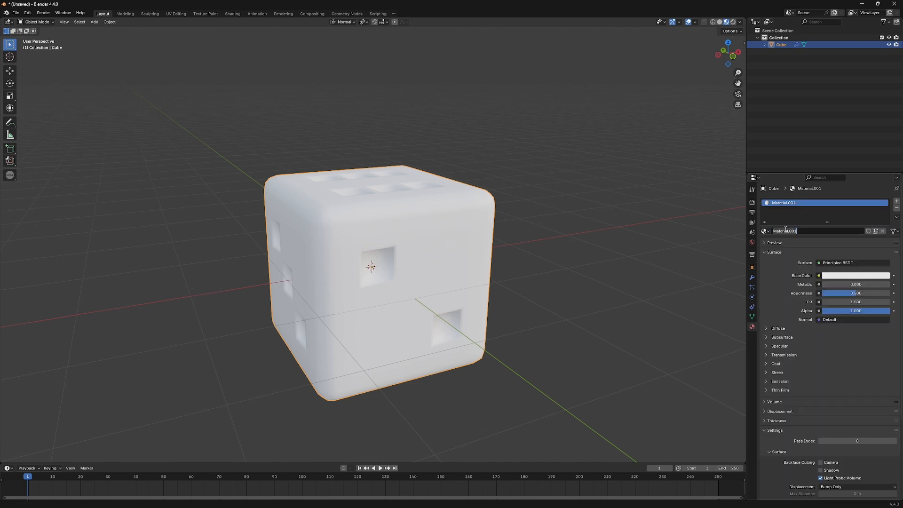
text(white_)
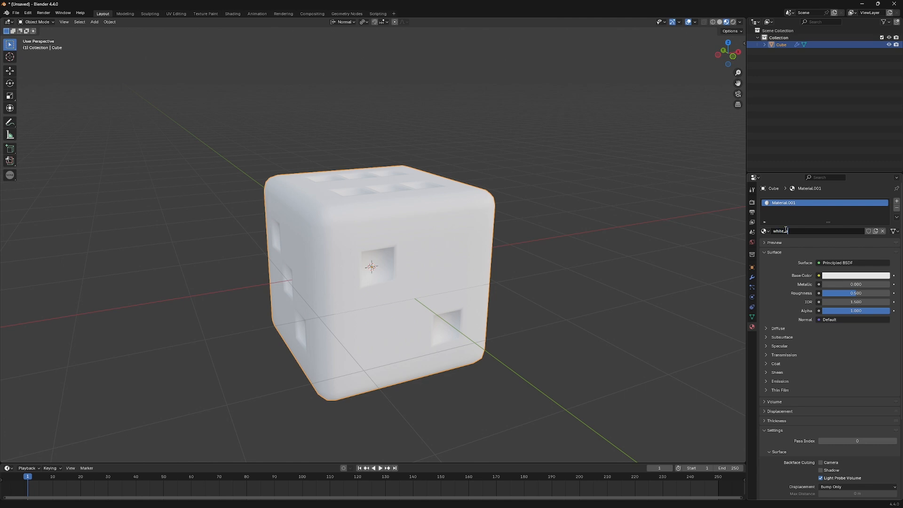
click(856, 275)
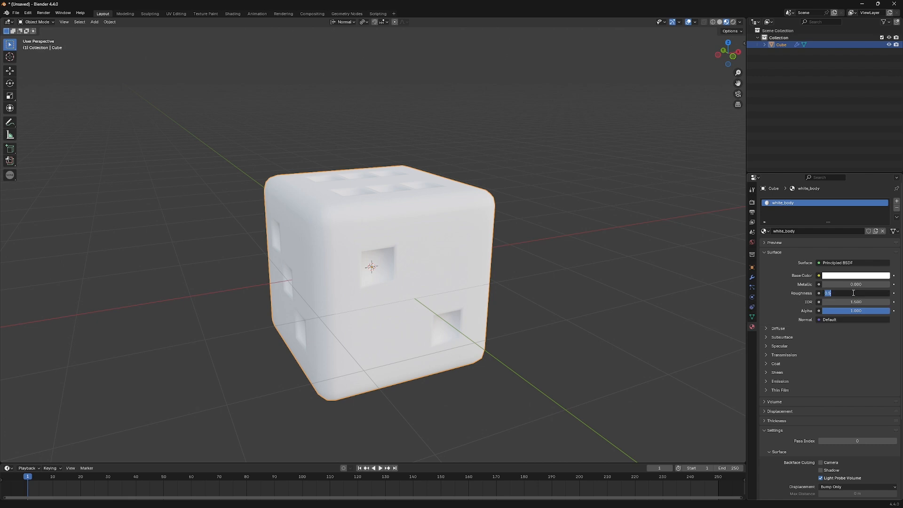
text(0.350)
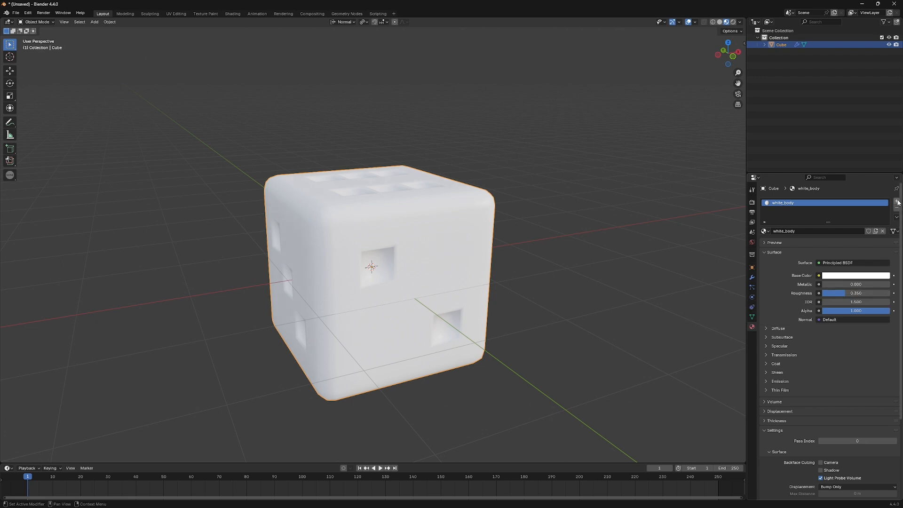
- Add a second material slot named black_hole with a black base colour
click(895, 200)
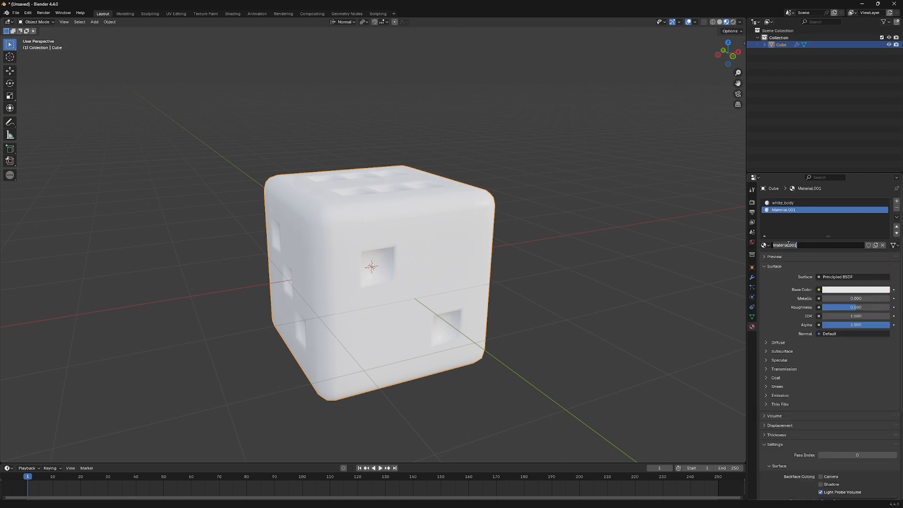
text(black_hole)
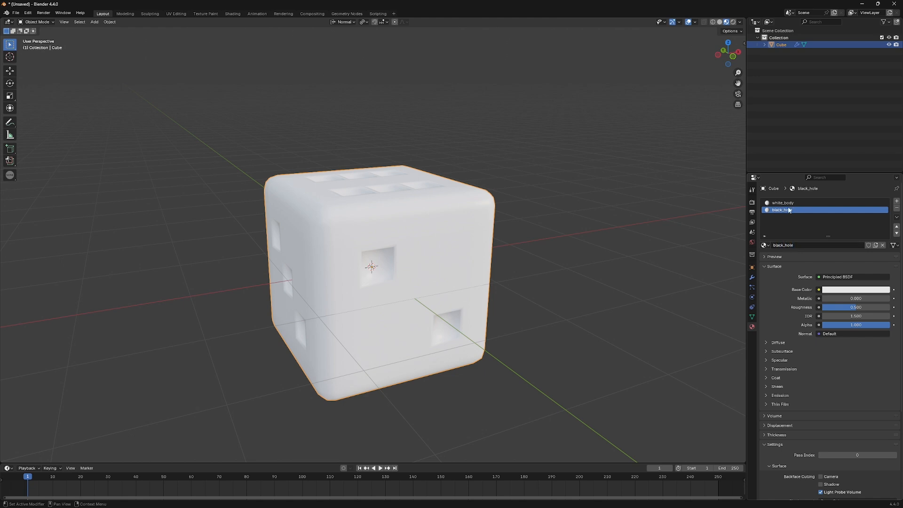
click(856, 289)
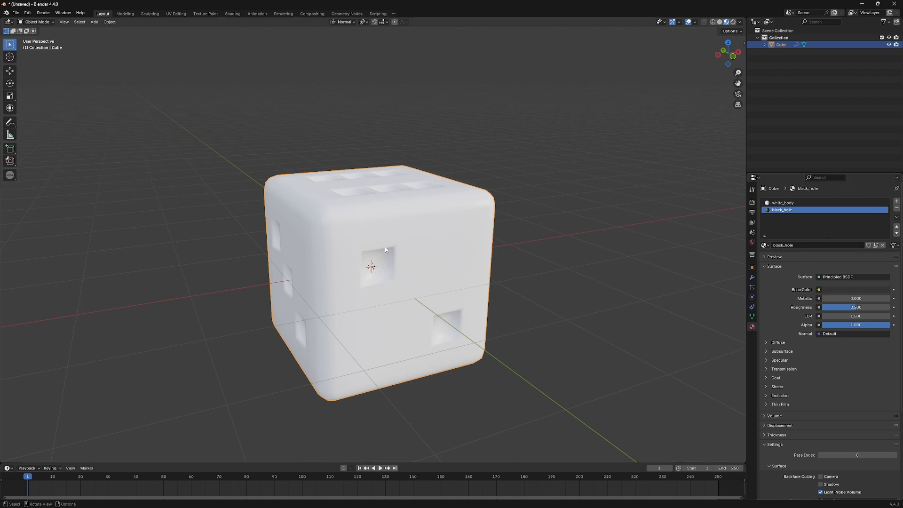
- Assign the black_hole material to the selected pip faces inside the die
key(Tab)
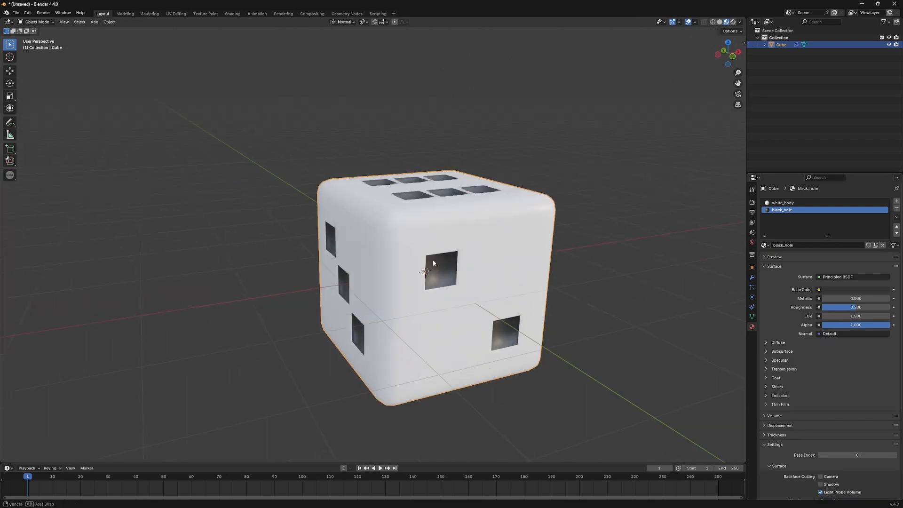
click(751, 278)
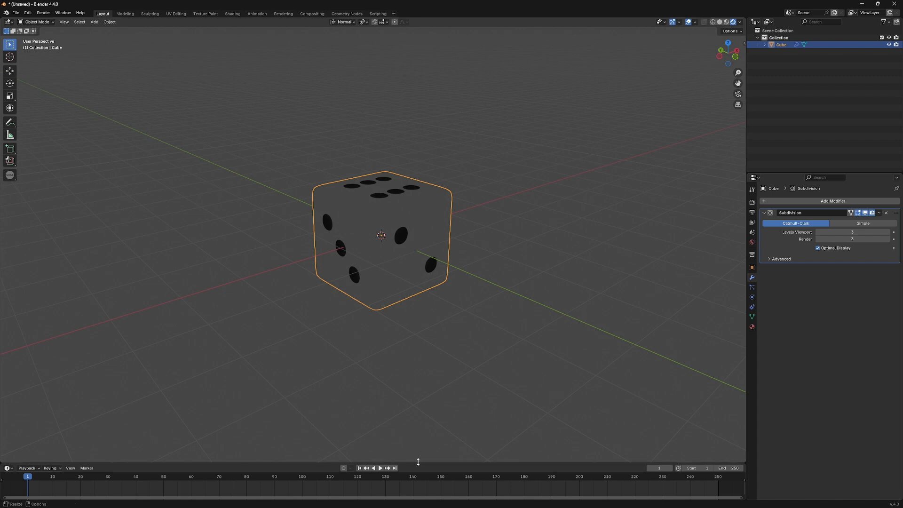
- Load small_empty_room_1_2k.hdr as the world environment texture in the Shader Editor
click(10, 350)
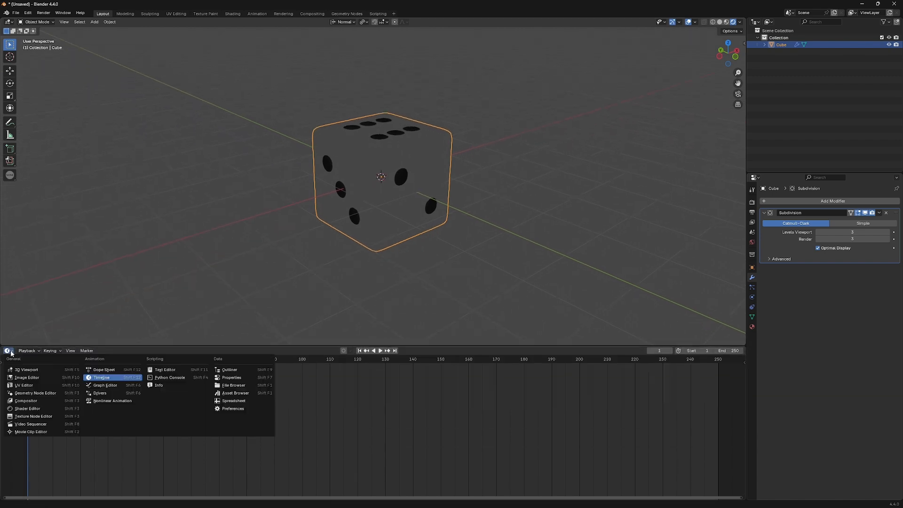
click(26, 408)
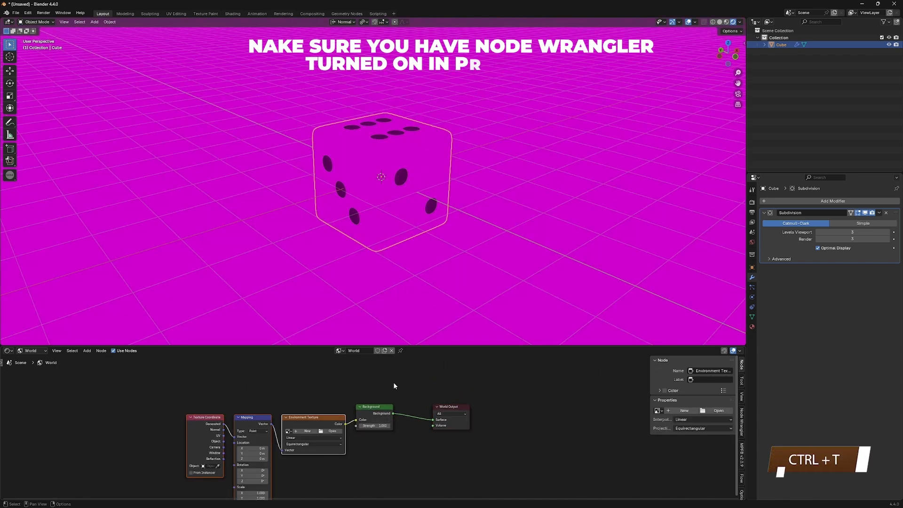
click(333, 431)
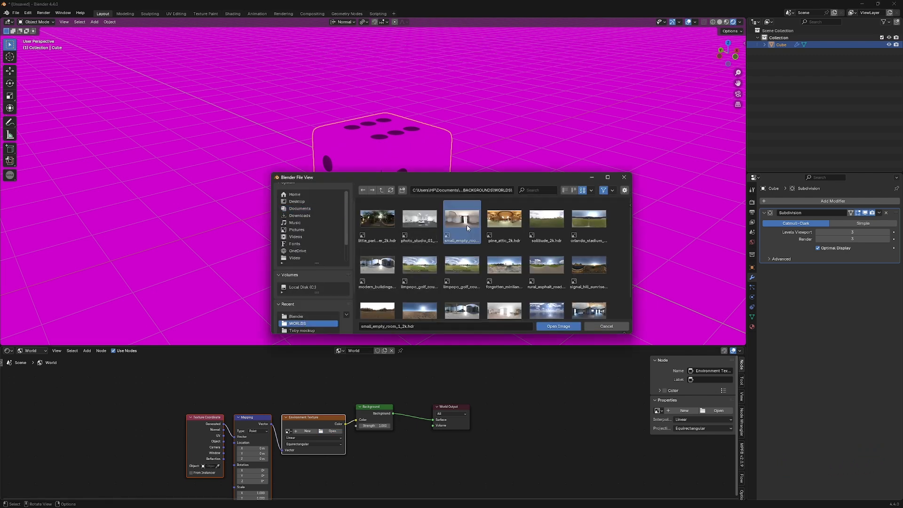
click(557, 326)
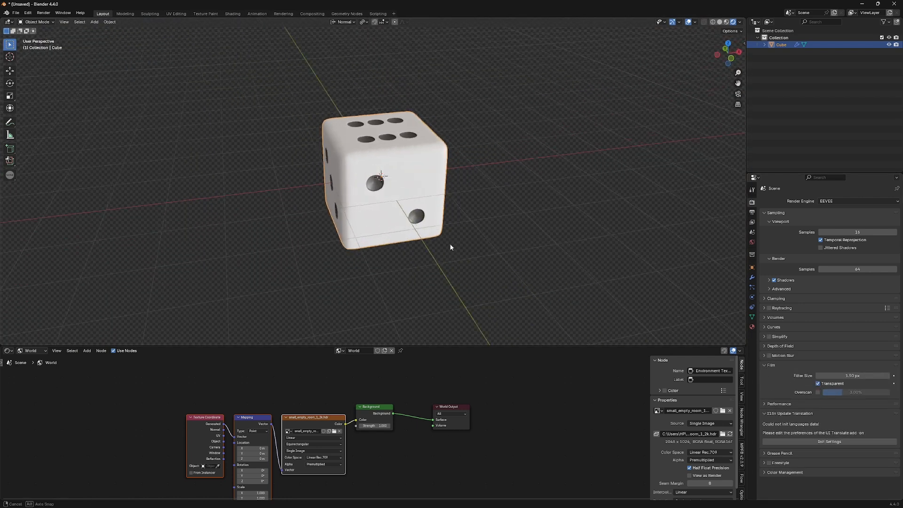
click(93, 21)
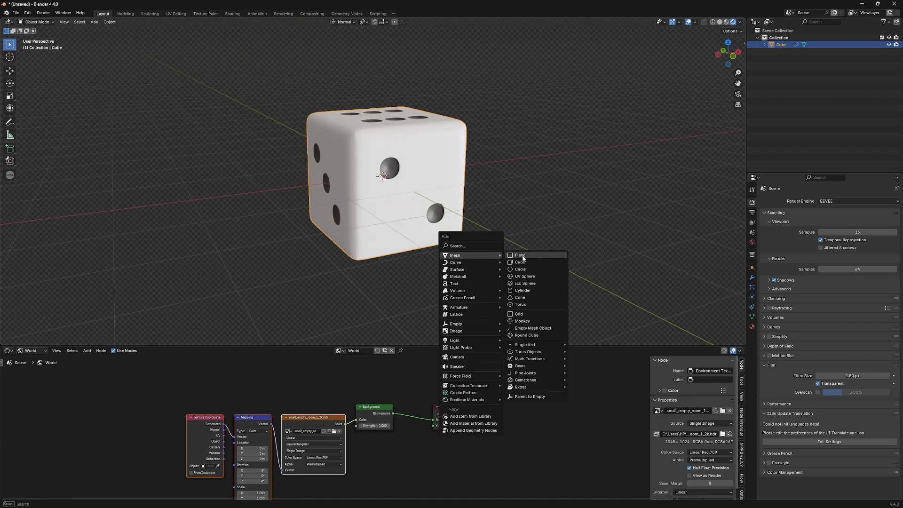
- Add a large floor plane beneath the dice and raise the dice about 1 m onto it
click(520, 254)
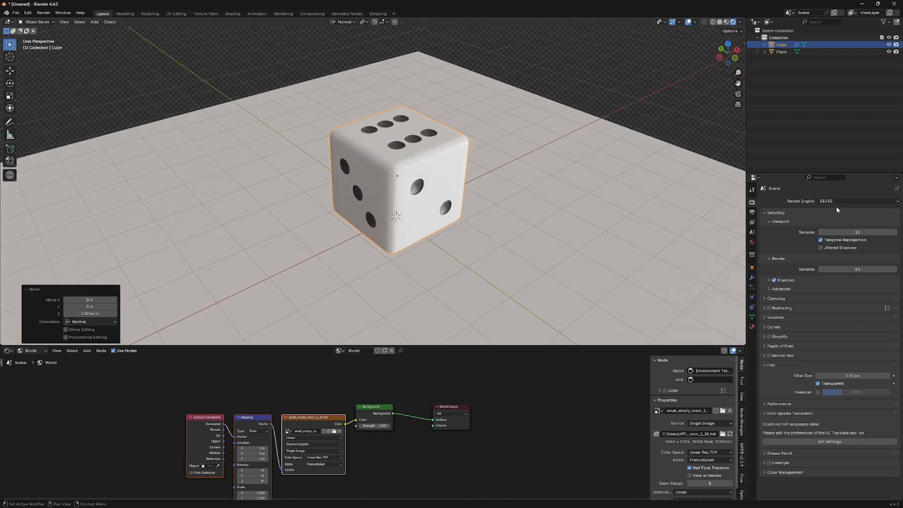
- Switch the render engine from EEVEE to Cycles in Render Properties
click(857, 201)
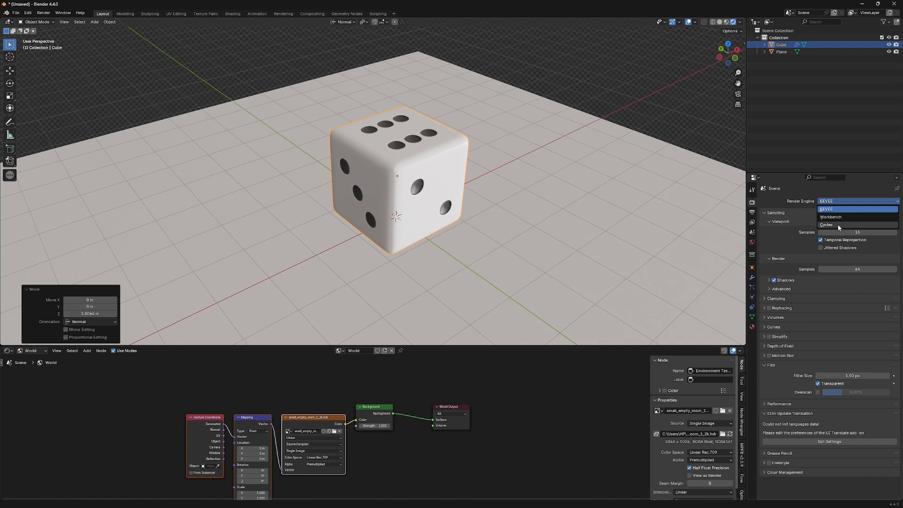
click(826, 225)
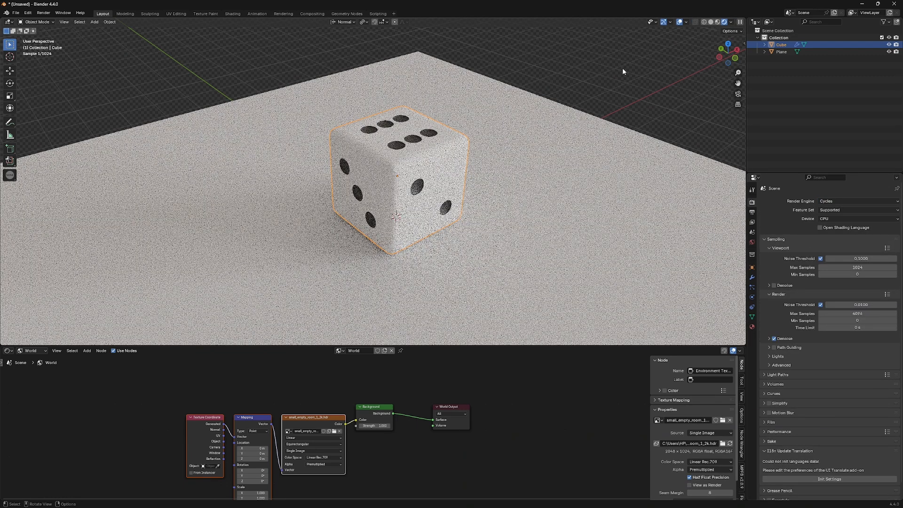